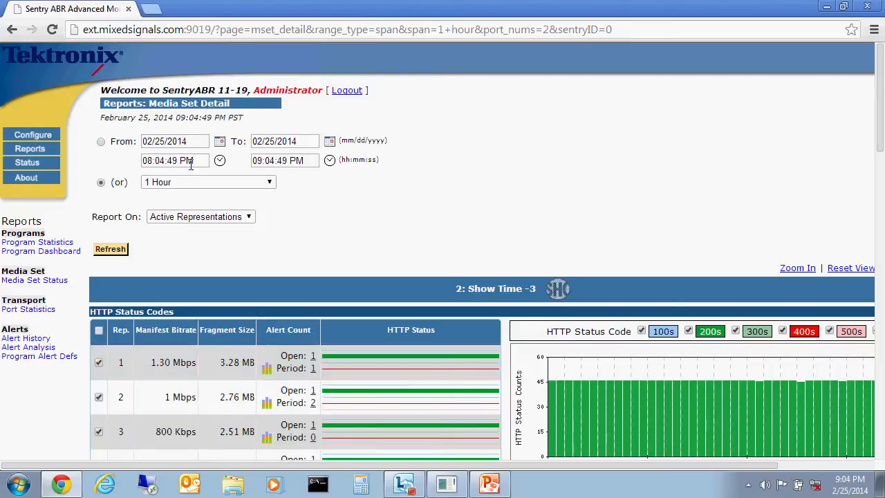
mouse_move(228, 300)
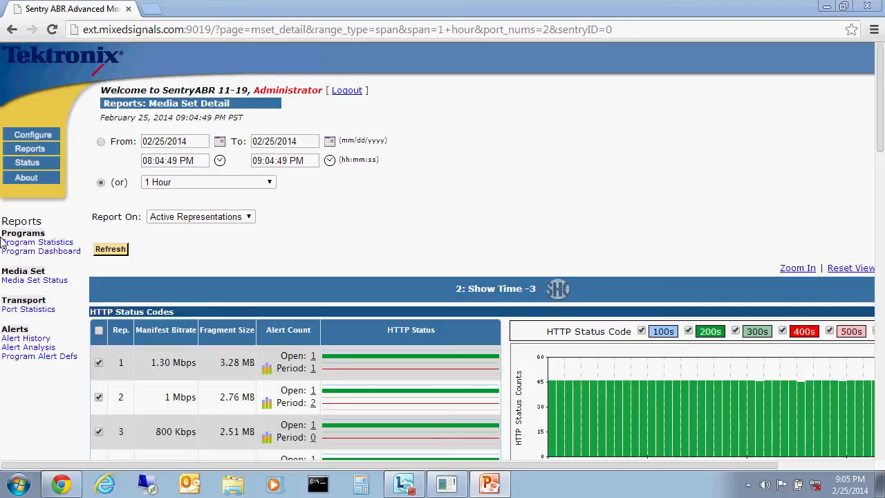
Step: Bring up the Reports flyout menu over the Show Time -3 detail page
click(30, 149)
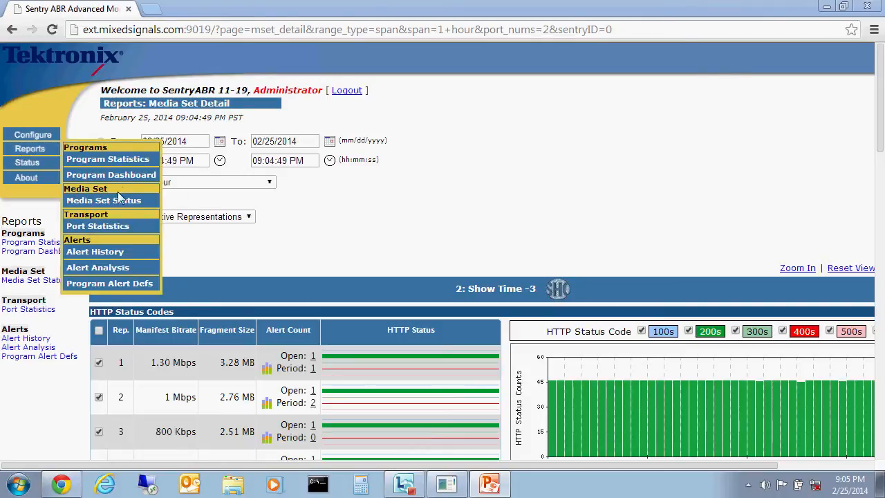
Step: Open the Media Set Status report and scroll through its media set table
click(103, 201)
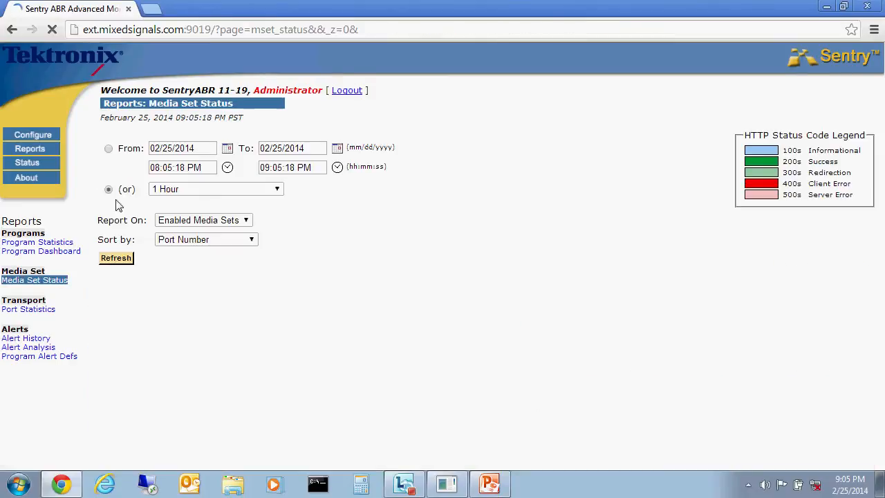
click(114, 258)
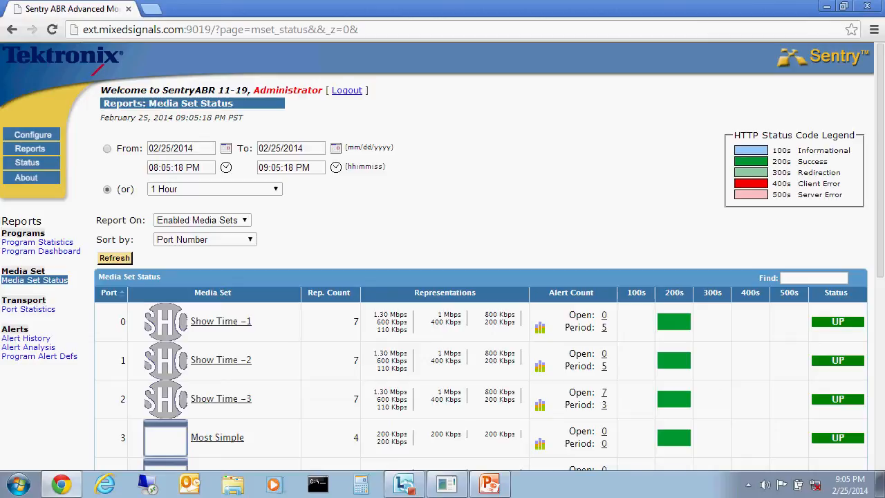
mouse_move(642, 433)
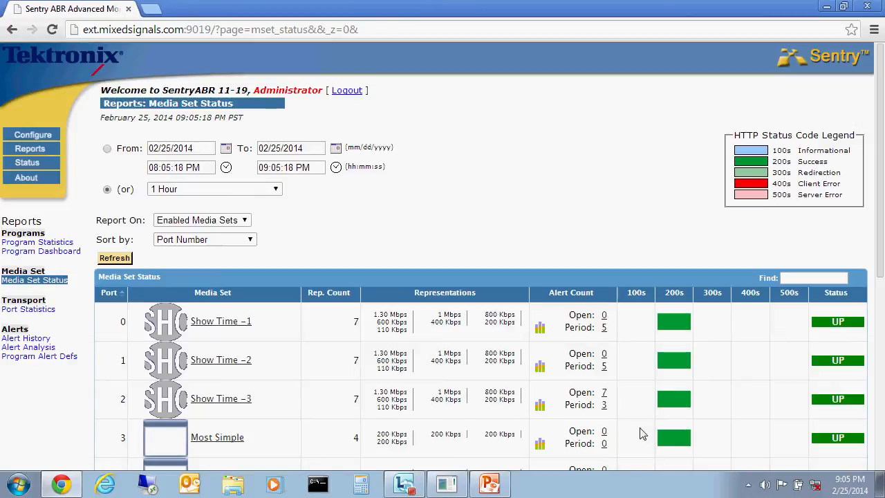
mouse_move(675, 322)
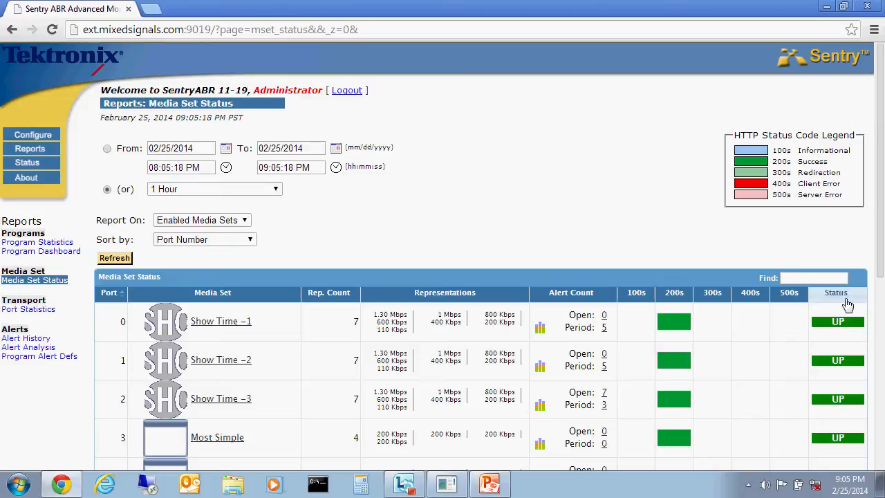
scroll(down, 3)
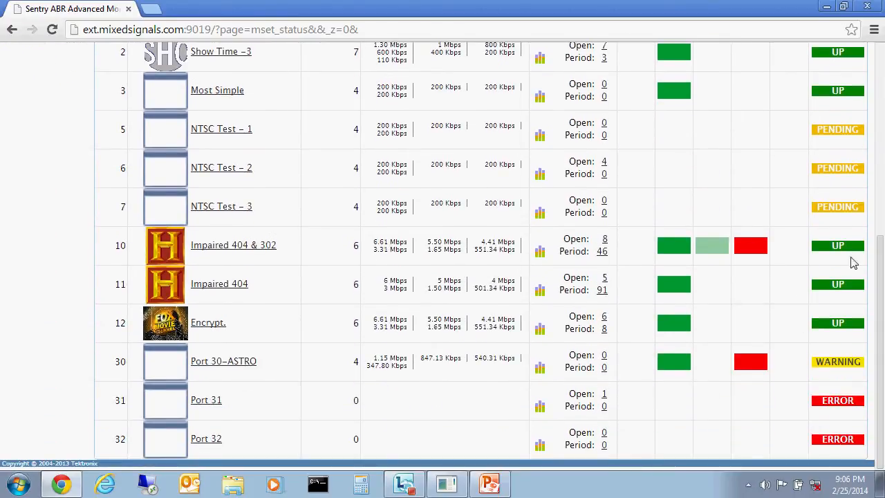
Step: Open the 400-level error detail report for media set Impaired 404 & 302
scroll(up, 3)
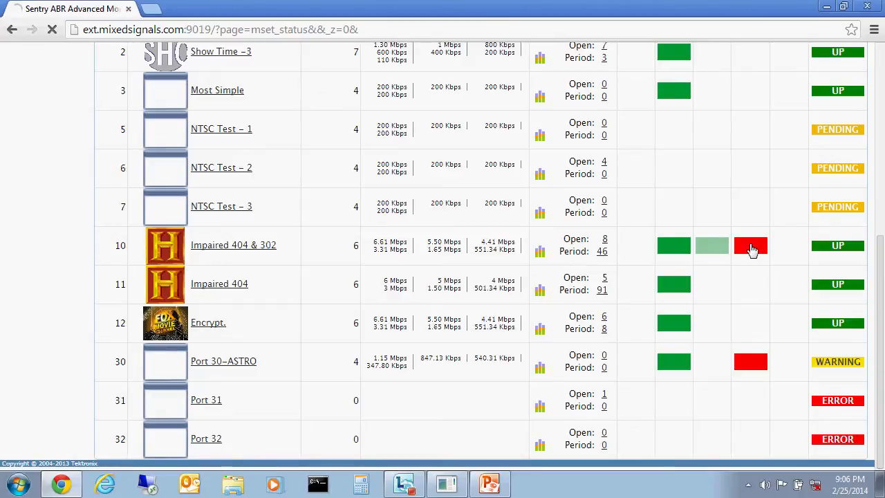
click(750, 245)
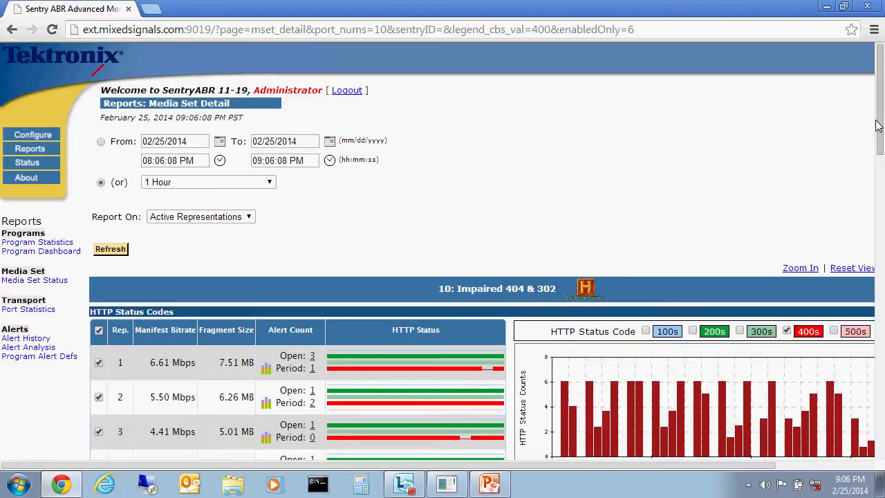
scroll(down, 3)
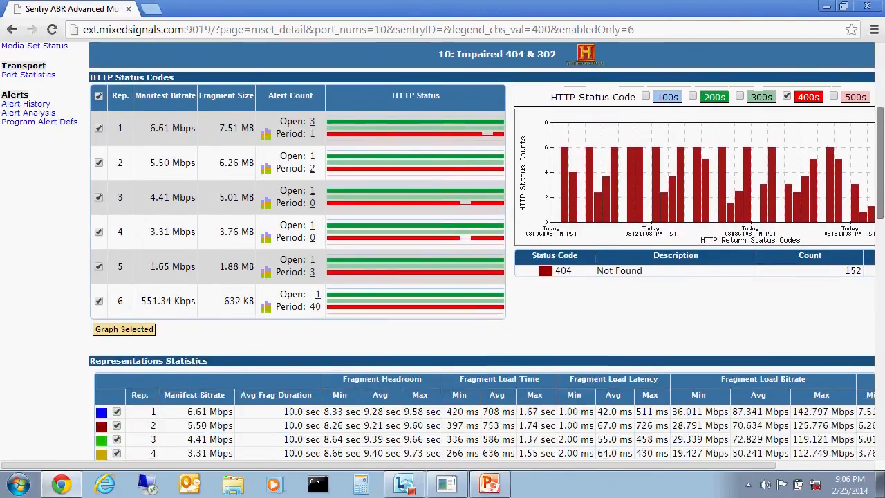
scroll(down, 3)
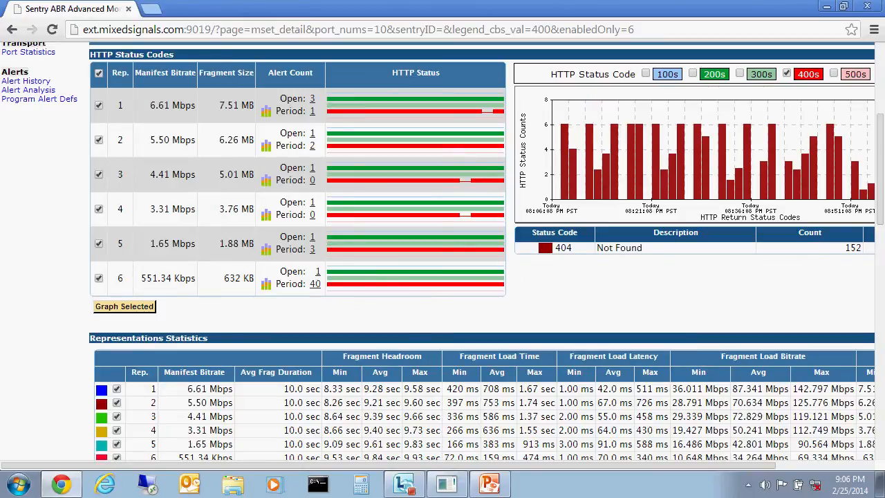
mouse_move(858, 474)
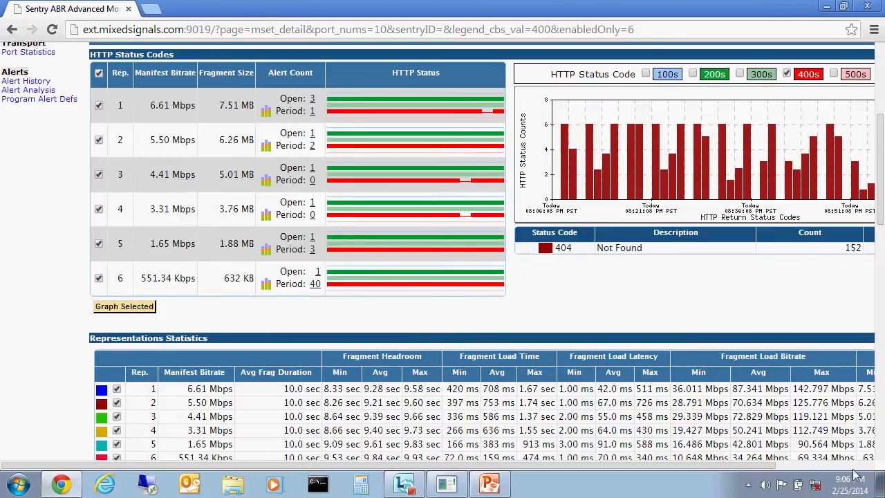
mouse_move(711, 171)
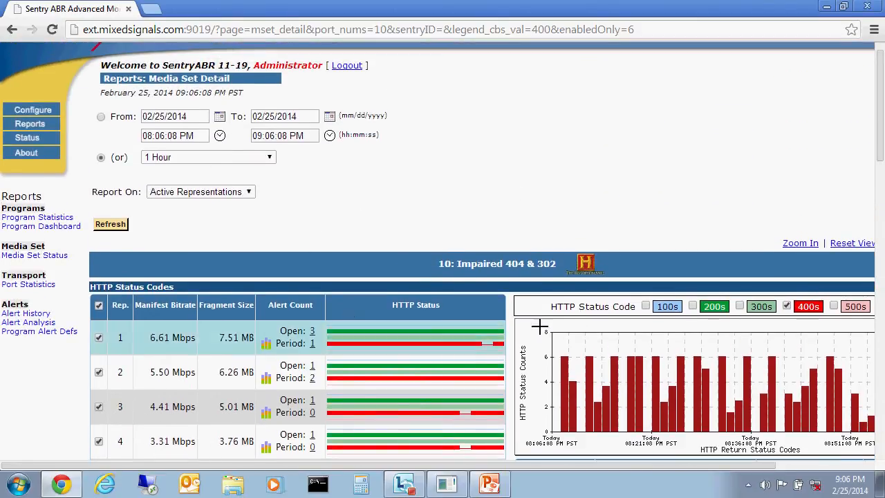
scroll(down, 3)
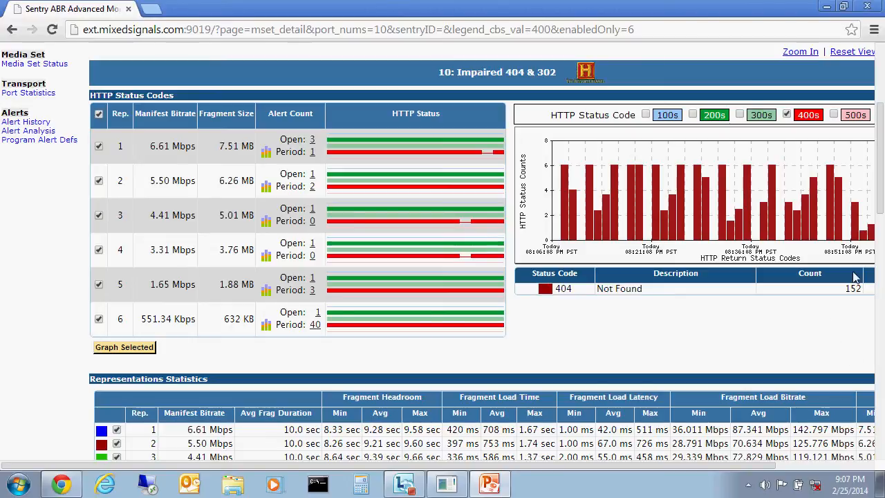
scroll(down, 3)
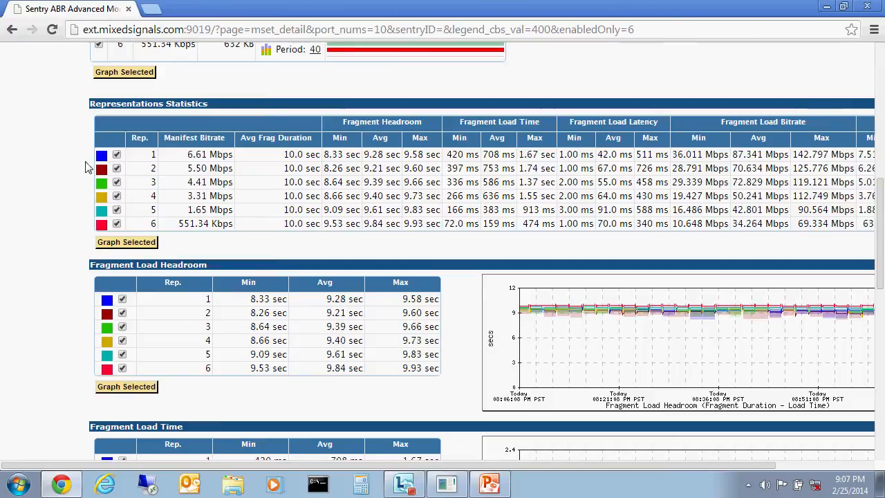
Step: Deselect representations 2–5 and graph only representations 1 and 6
click(117, 196)
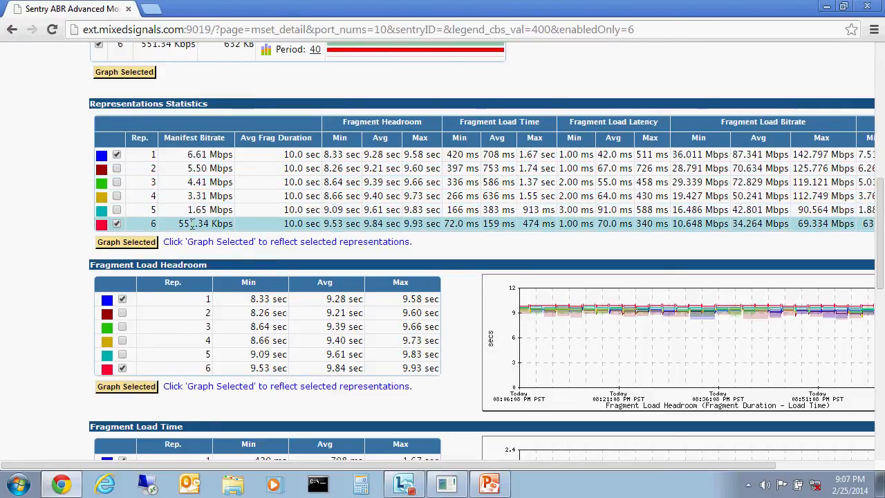
click(117, 224)
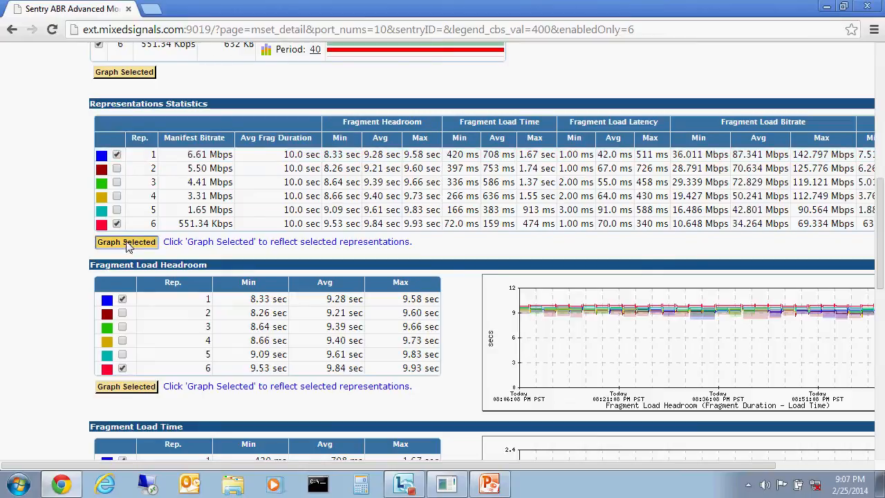
click(126, 241)
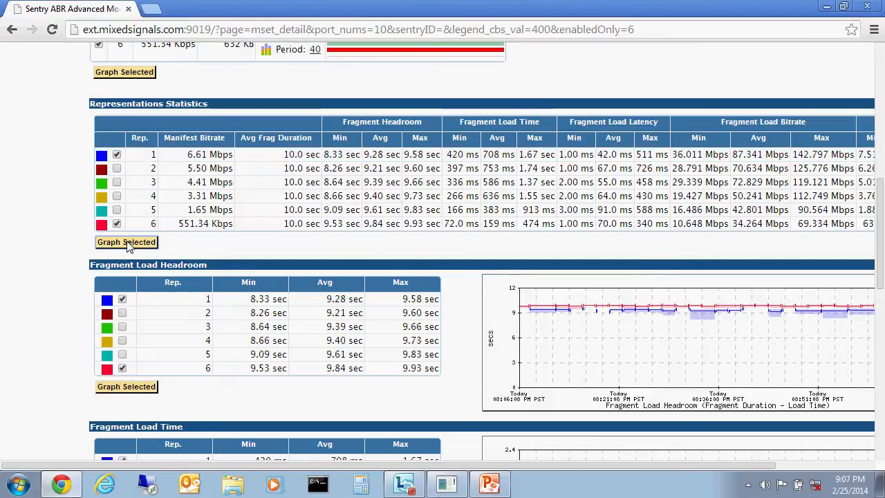
mouse_move(524, 318)
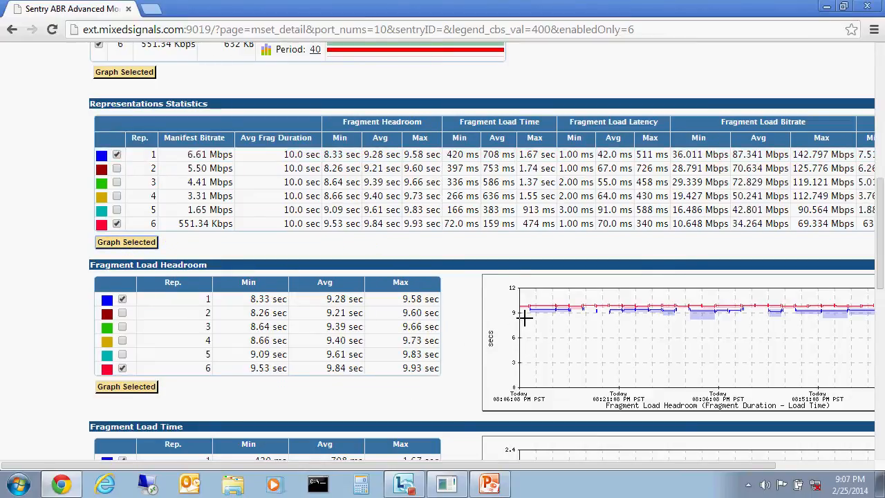
mouse_move(530, 313)
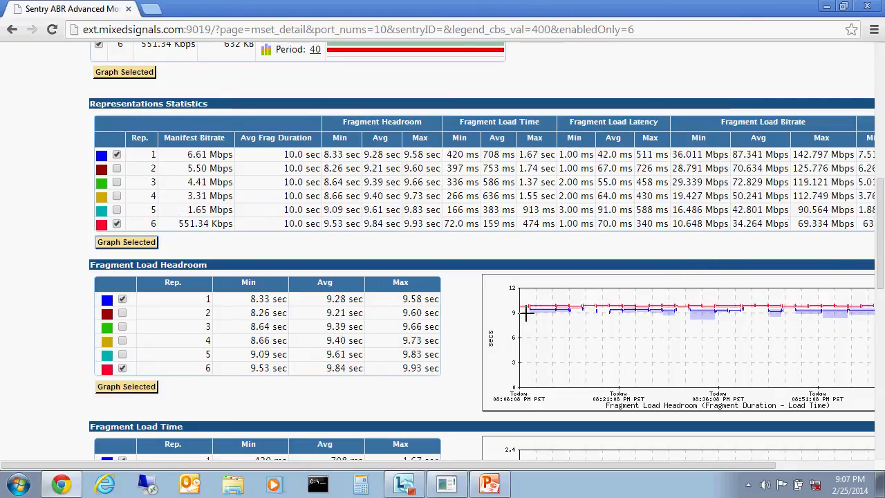
Step: Scroll down to review the Fragment Load Bitrate and Fragment Size tables and graphs
scroll(down, 3)
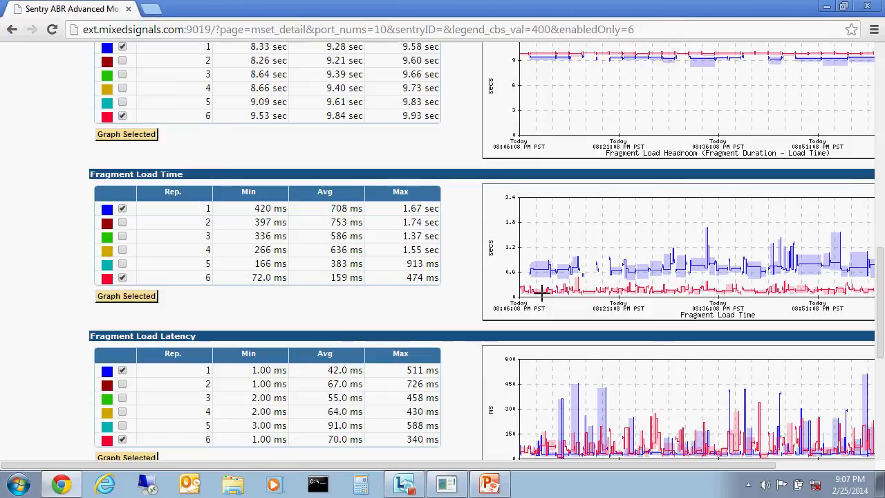
mouse_move(540, 291)
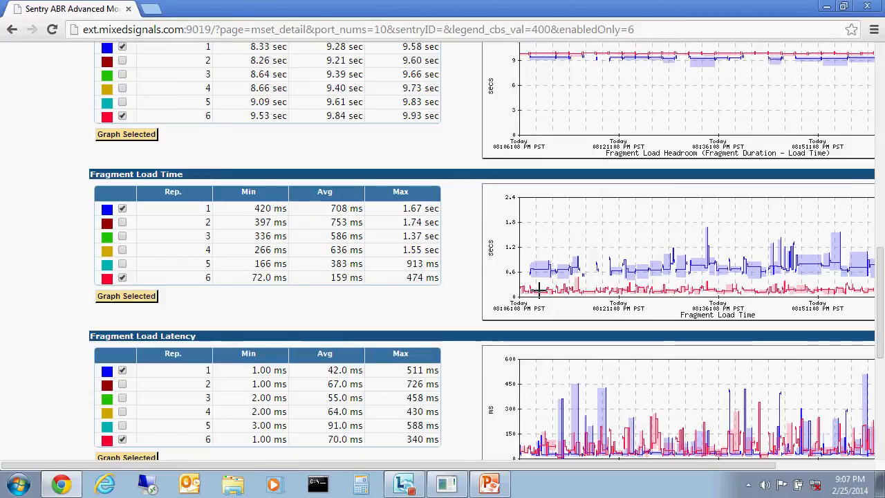
mouse_move(538, 271)
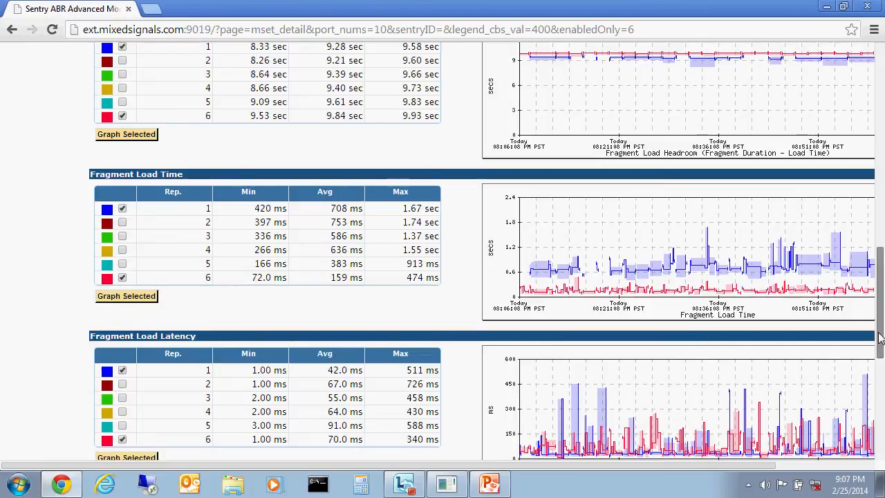
scroll(down, 3)
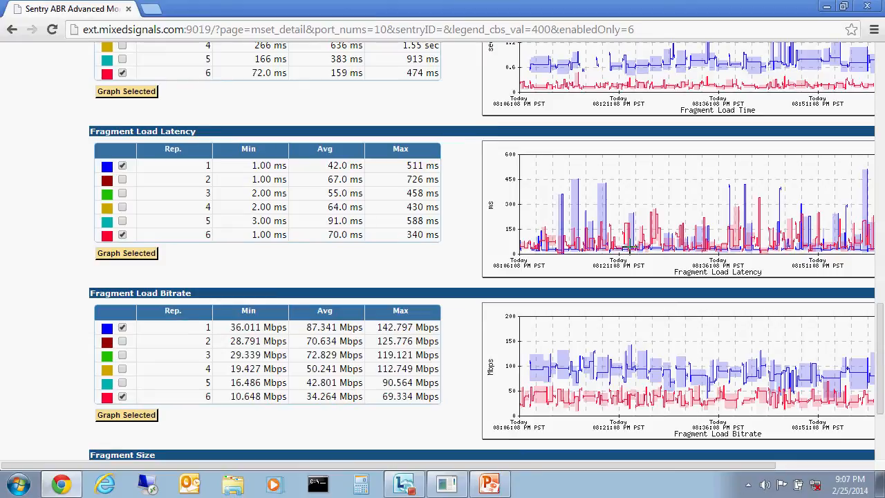
mouse_move(404, 369)
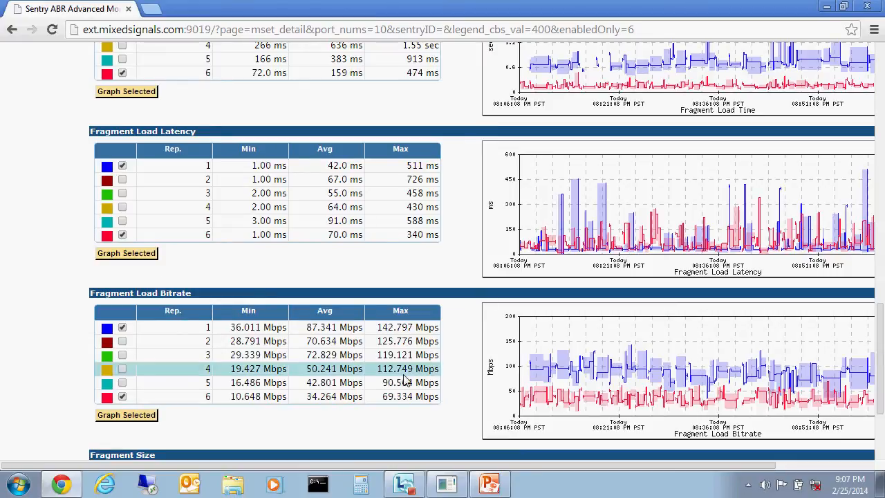
mouse_move(536, 367)
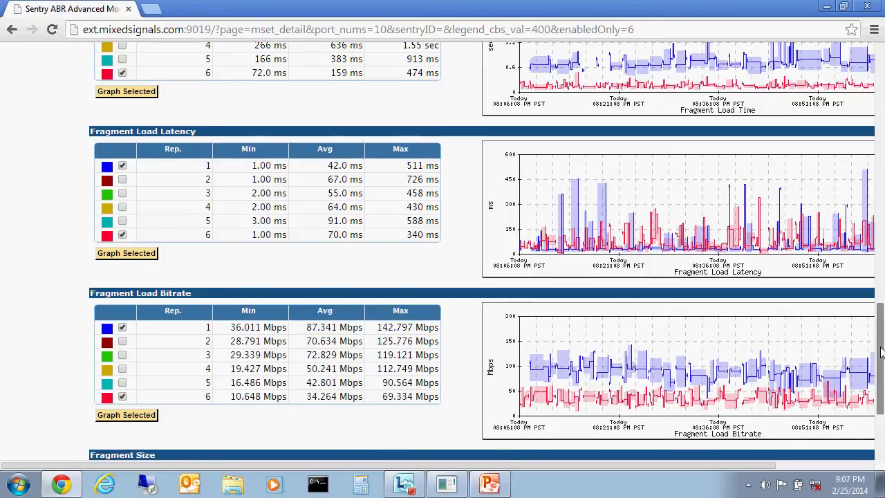
scroll(down, 3)
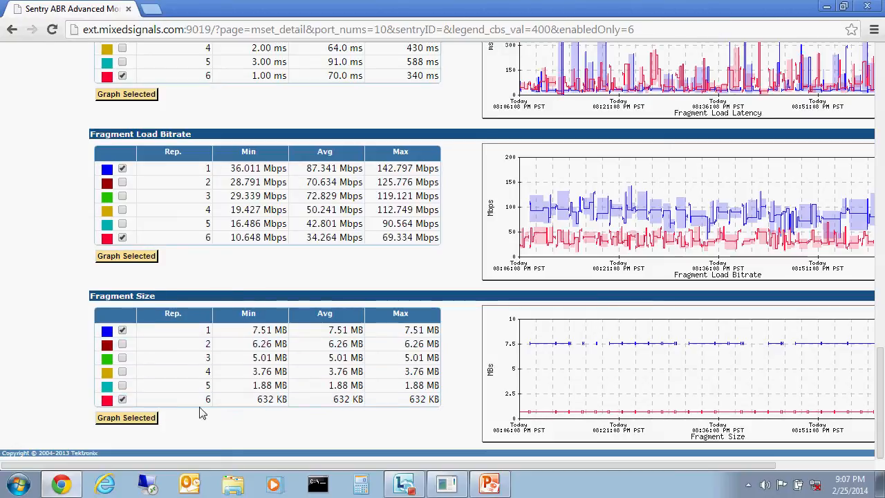
mouse_move(557, 419)
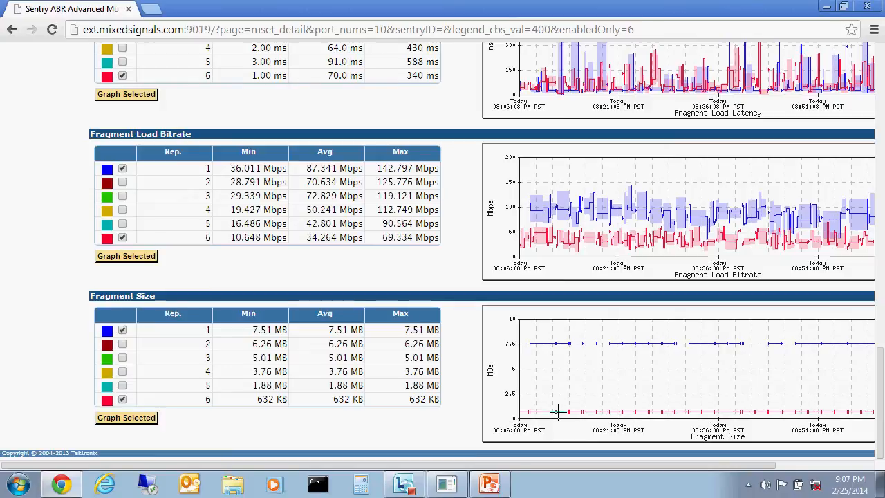
mouse_move(294, 333)
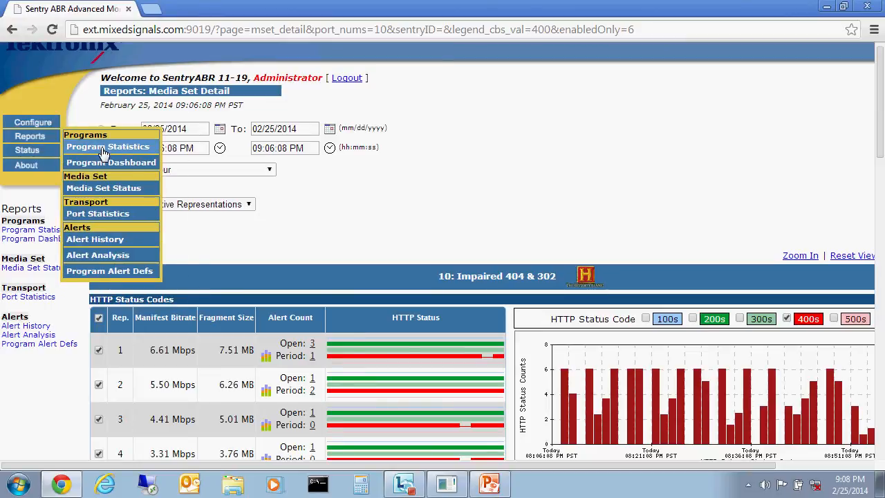
Step: Choose Program Statistics from the Reports menu
click(107, 147)
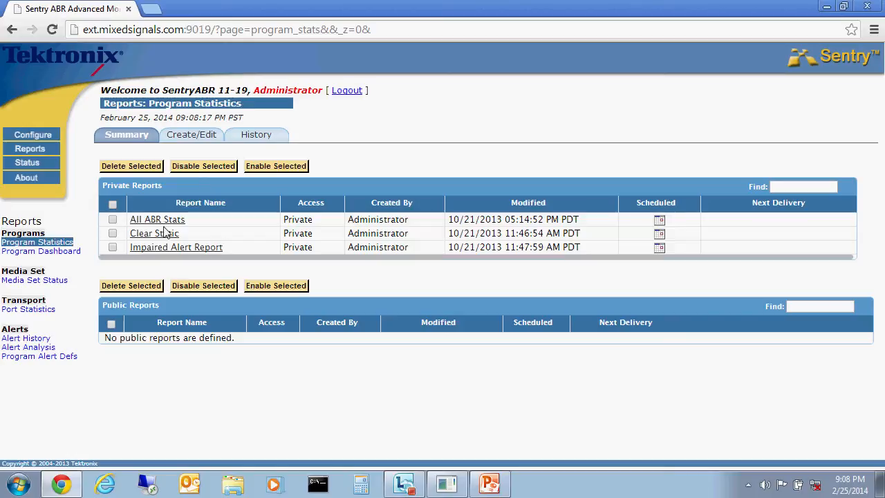
Step: Generate the saved All ABR Stats report and scroll its 59-program results
click(153, 233)
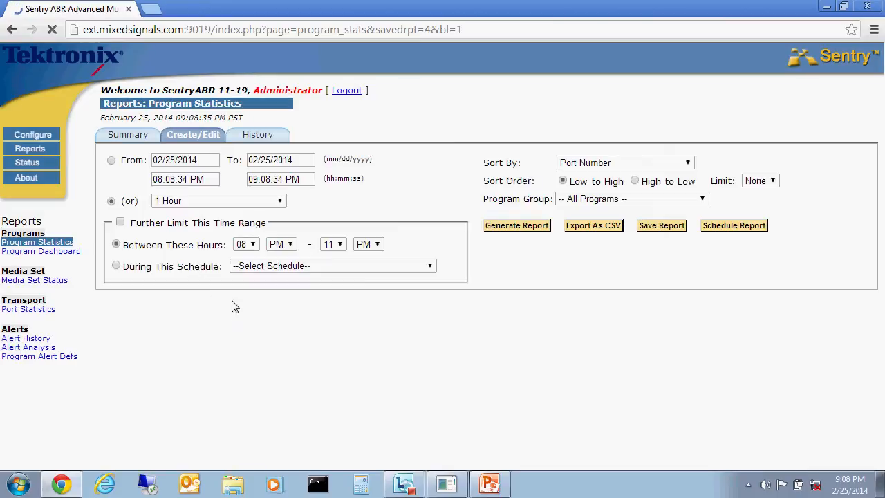
click(516, 225)
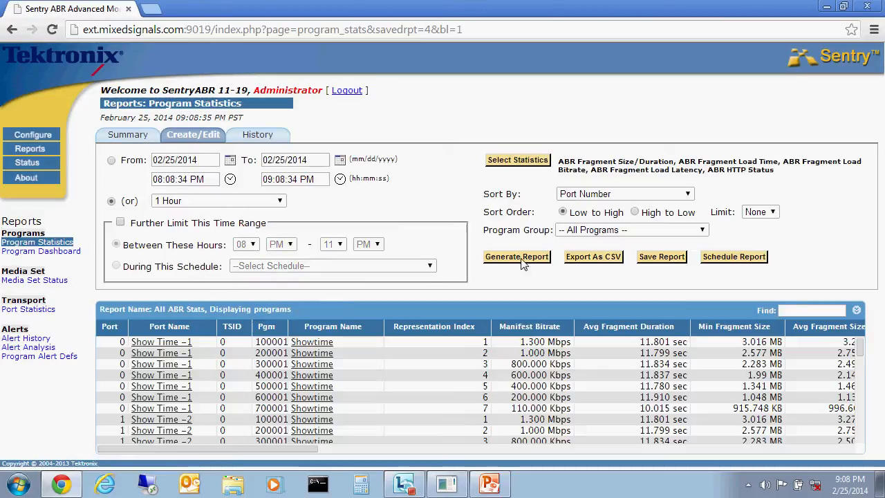
click(517, 257)
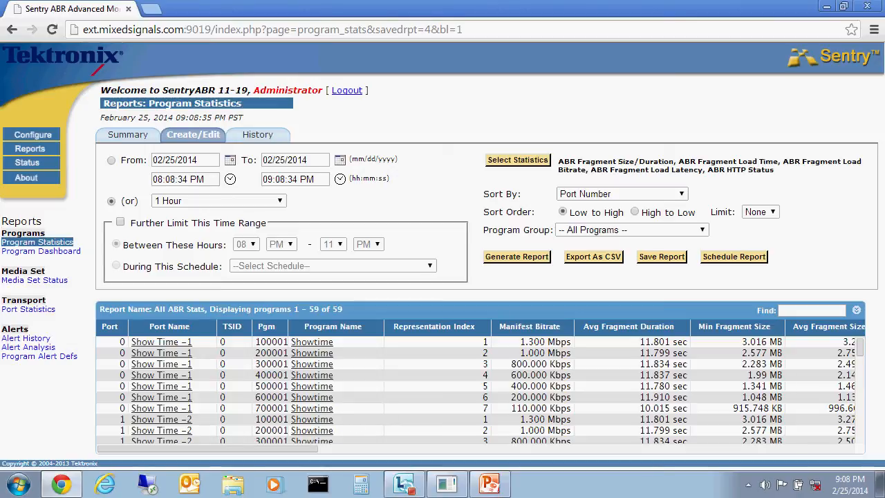
scroll(down, 3)
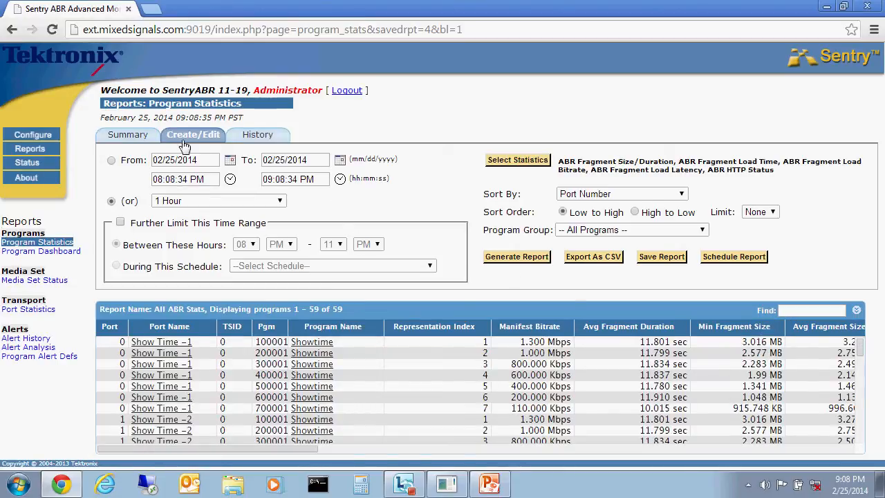
Step: Start a new report keeping size, load time and latency statistics for all programs
click(193, 134)
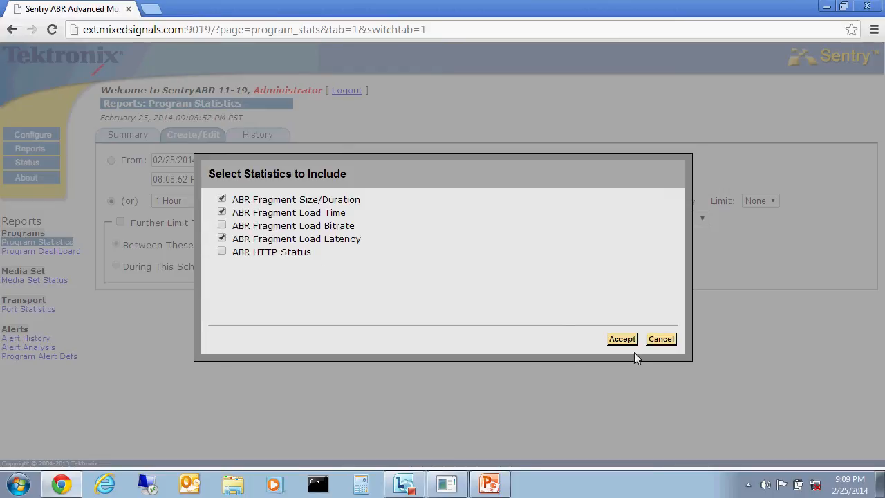
click(621, 339)
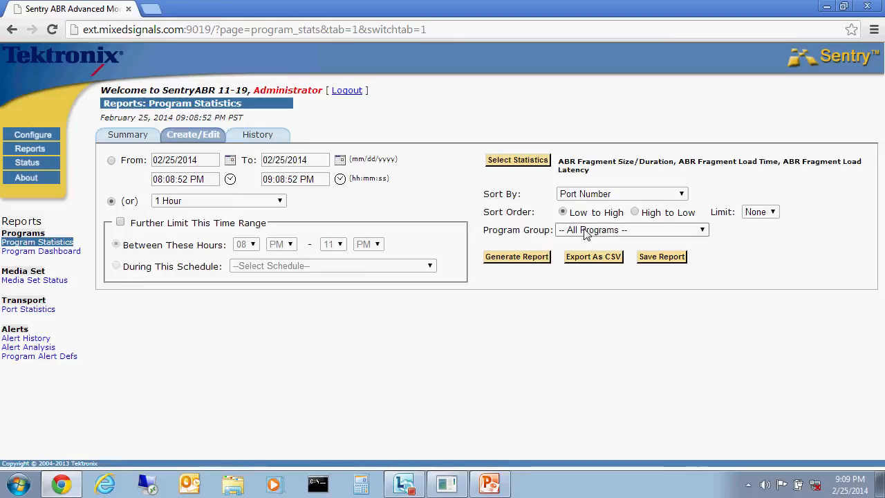
click(630, 229)
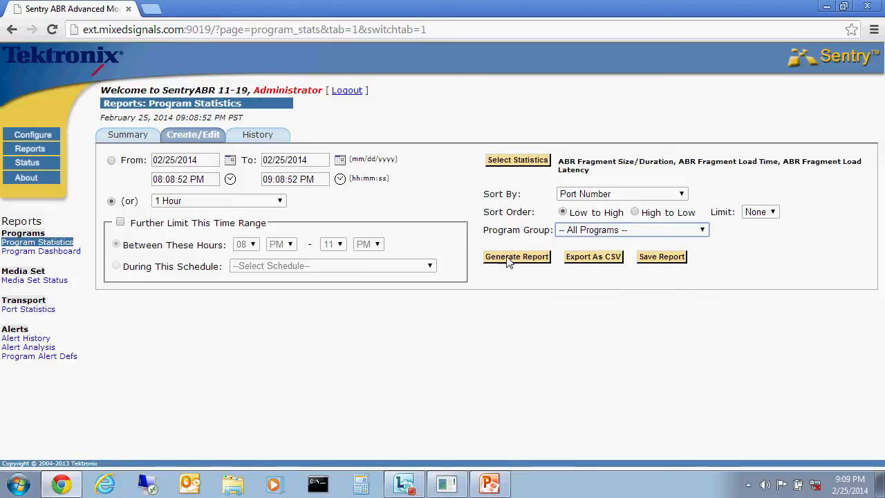
mouse_move(280, 203)
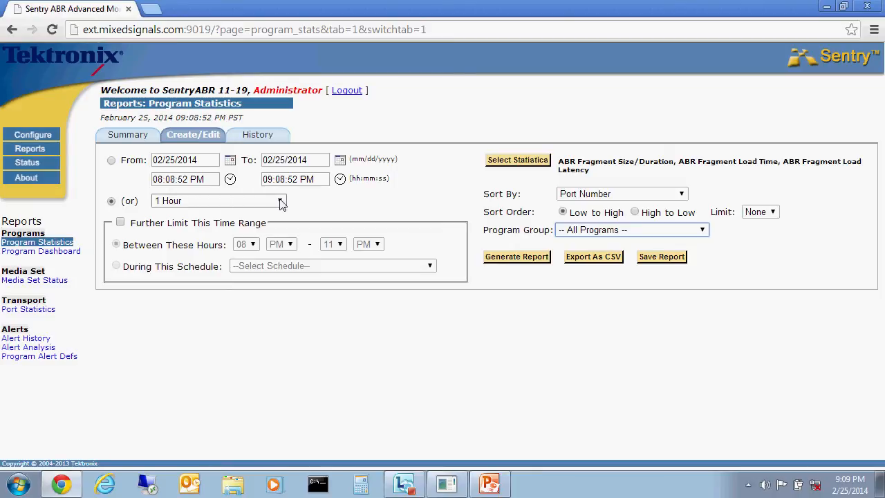
Step: Set the reporting time range to 5 minutes and generate the report
click(219, 201)
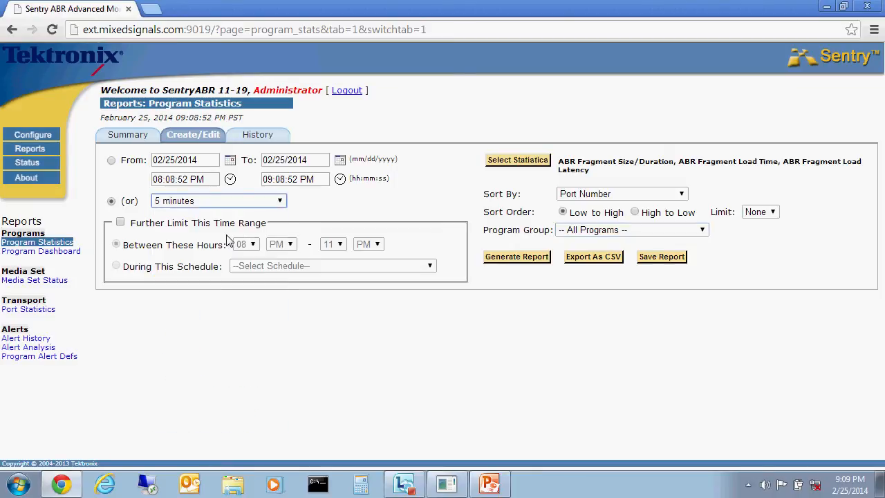
click(517, 257)
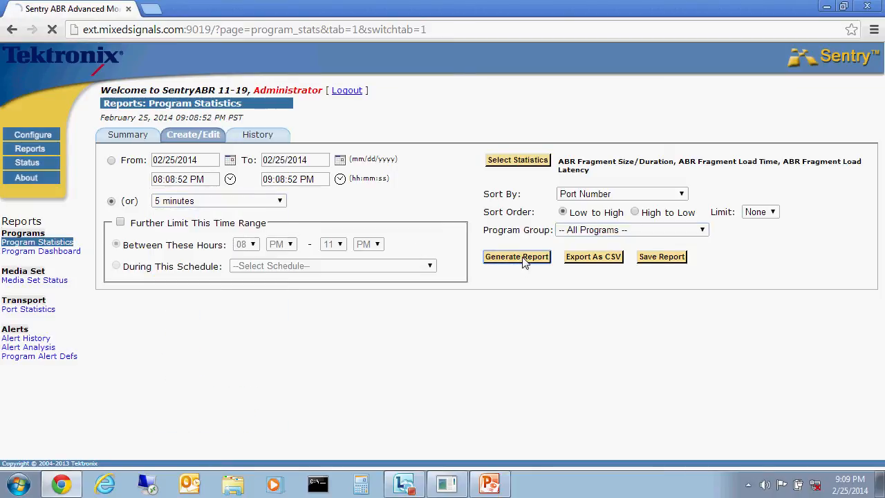
click(517, 256)
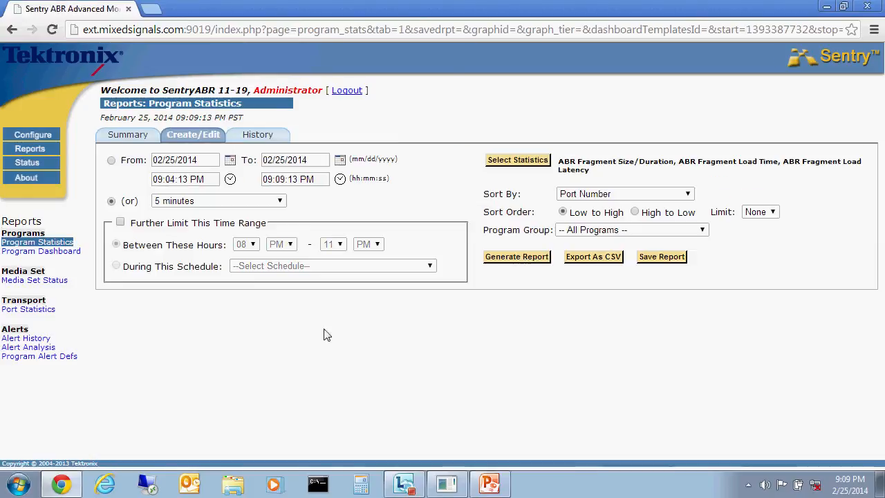
Step: Let the 5-minute report load and scroll down through its 59 programs
click(517, 256)
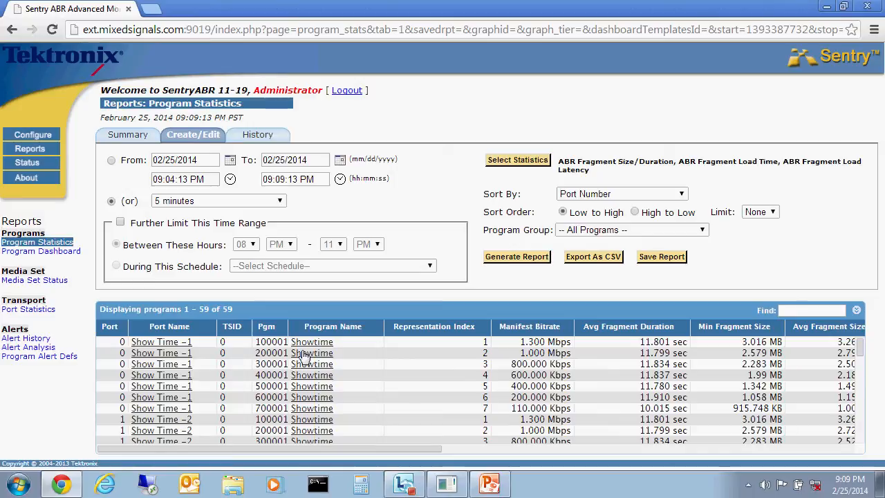
scroll(down, 3)
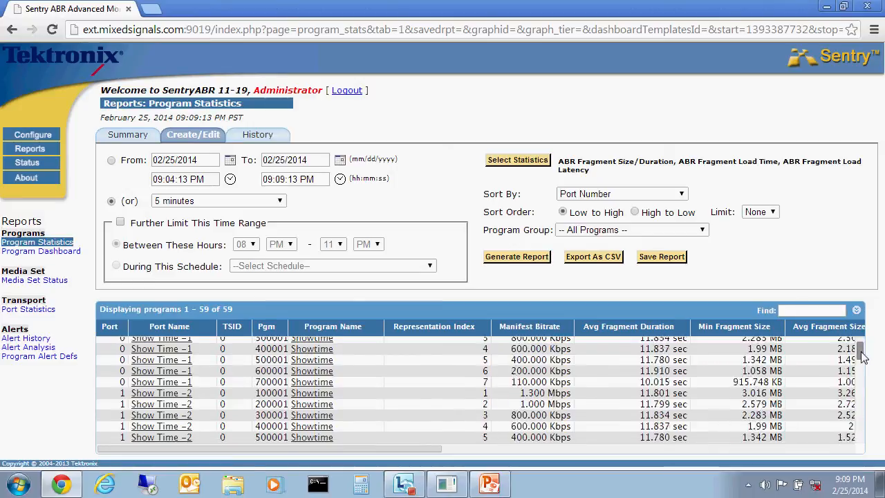
scroll(down, 3)
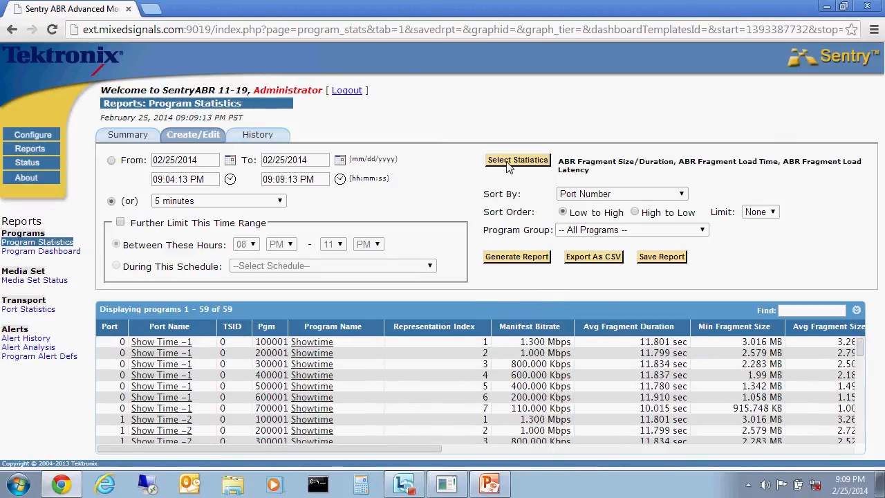
Step: Verify the selected statistics without changes, then scroll the results table horizontally
click(518, 160)
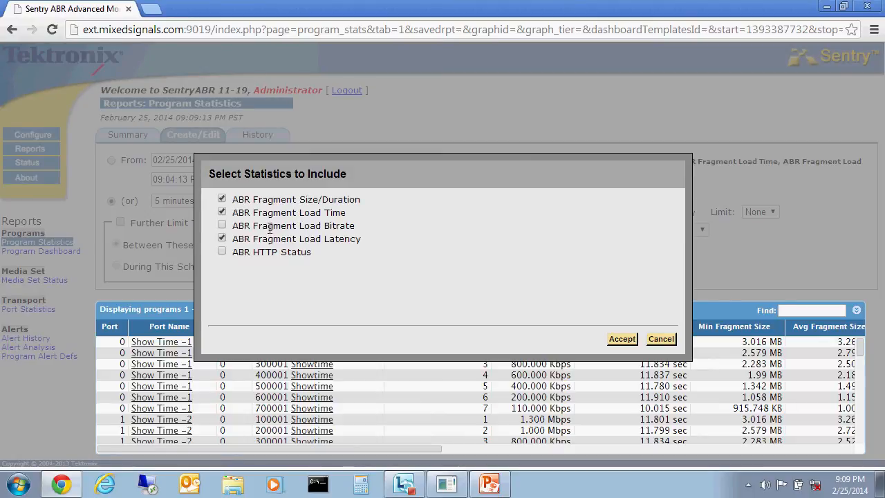
click(621, 339)
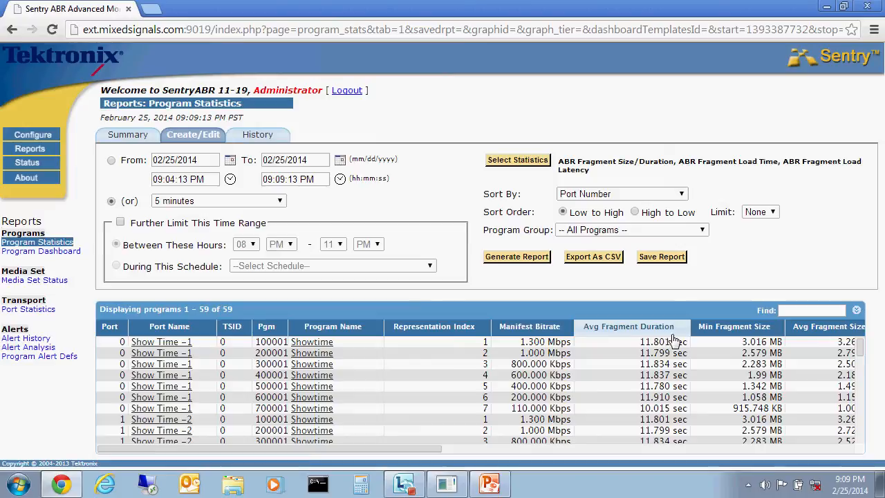
scroll(right, 3)
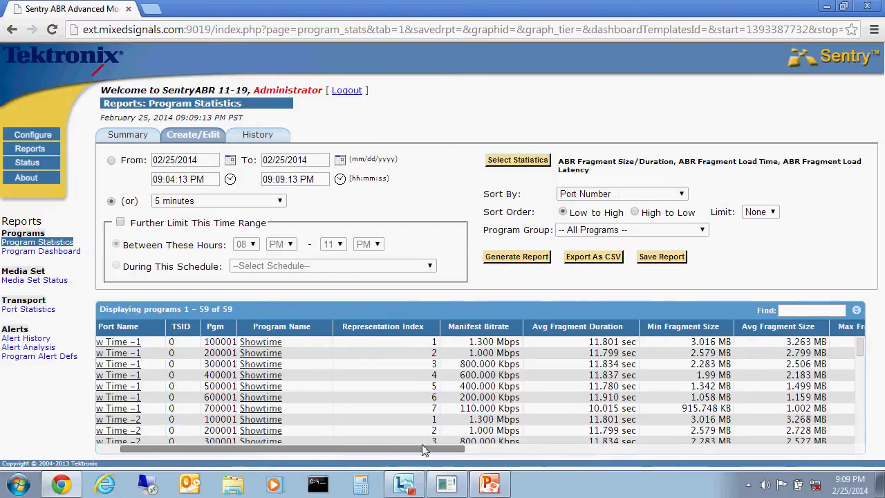
drag(425, 450, 678, 450)
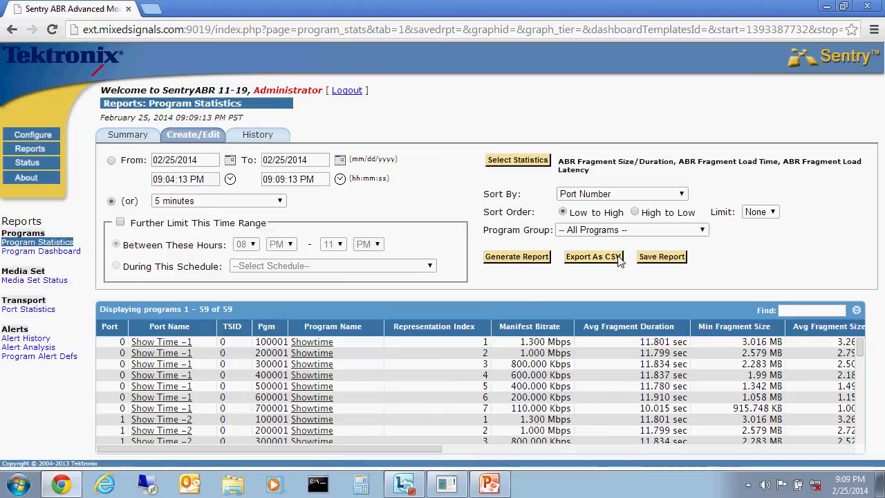
mouse_move(621, 260)
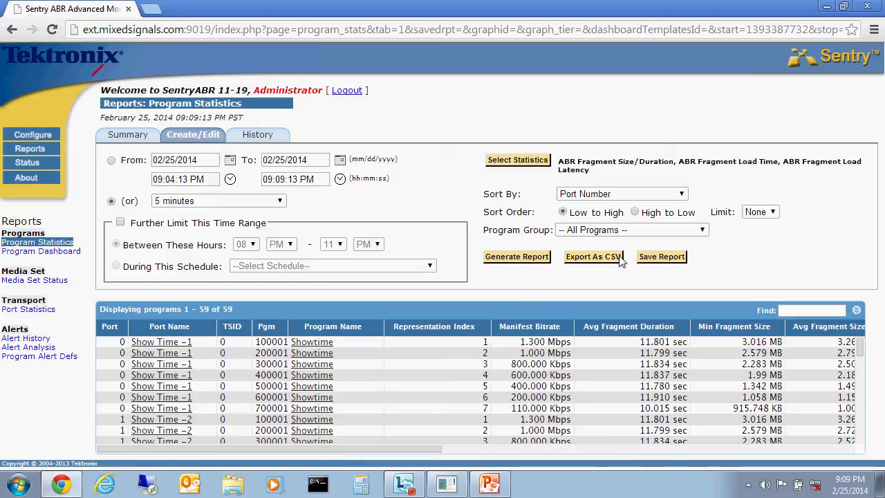